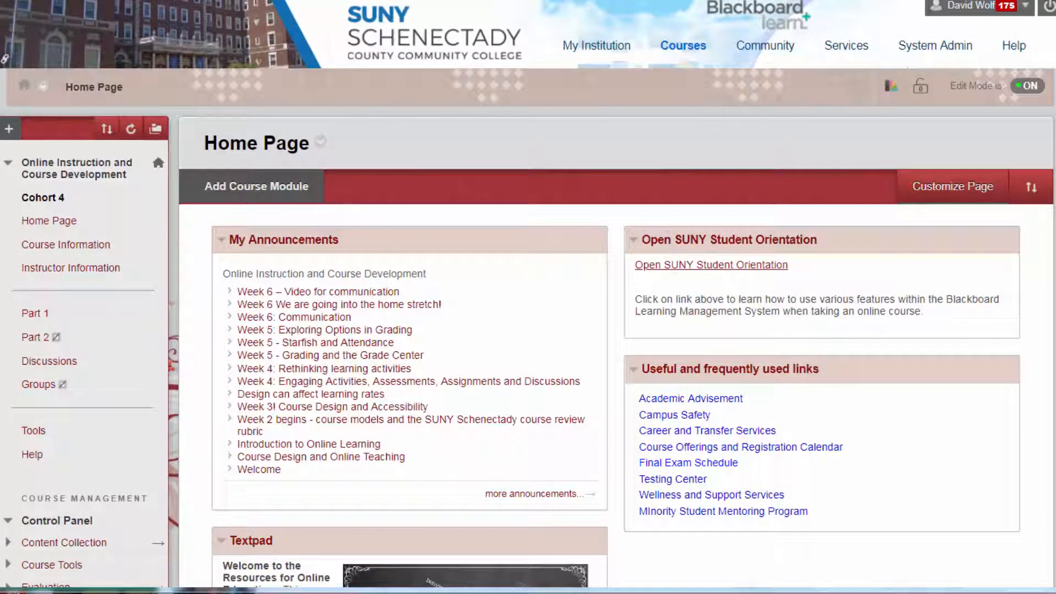
Step: Go to the course's Full Grade Center from the Grade Center menu
{"action": "scroll", "scroll_direction": "down", "scroll_amount": 3}
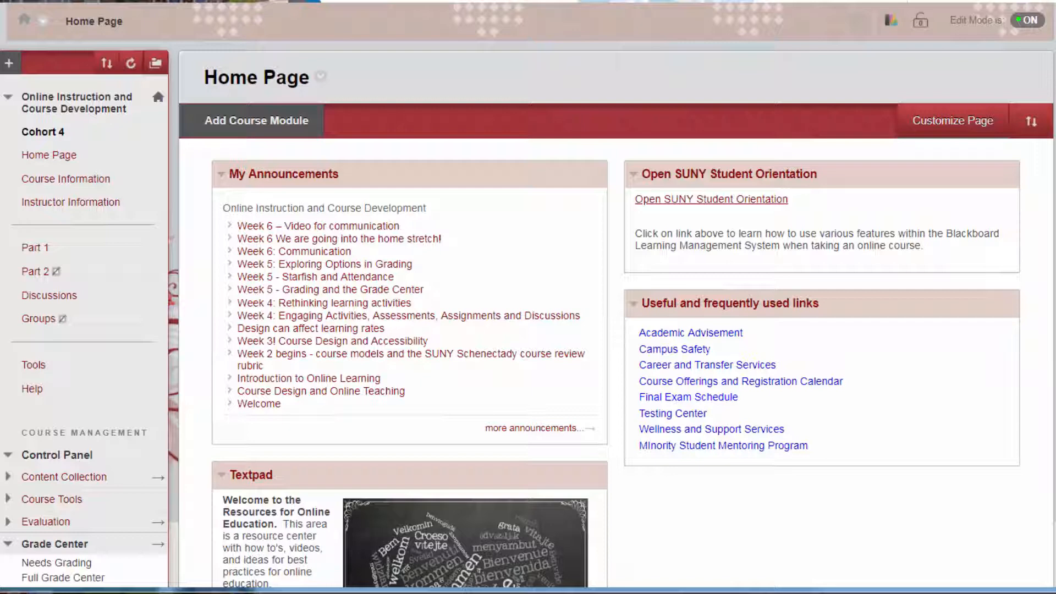
{"action": "scroll", "scroll_direction": "down", "scroll_amount": 3}
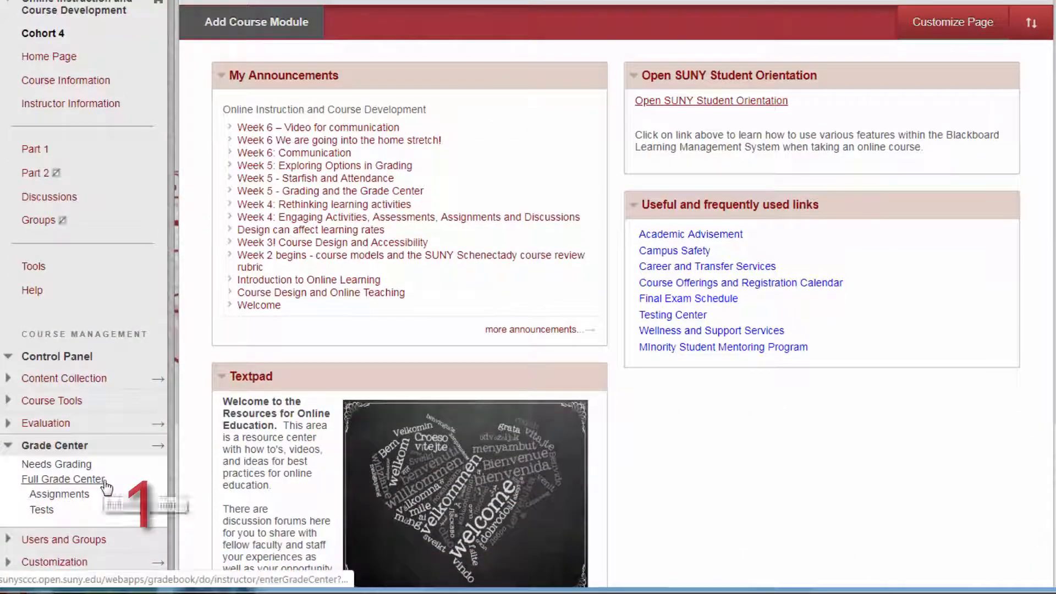
{"action": "left_click", "coordinate": [63, 479]}
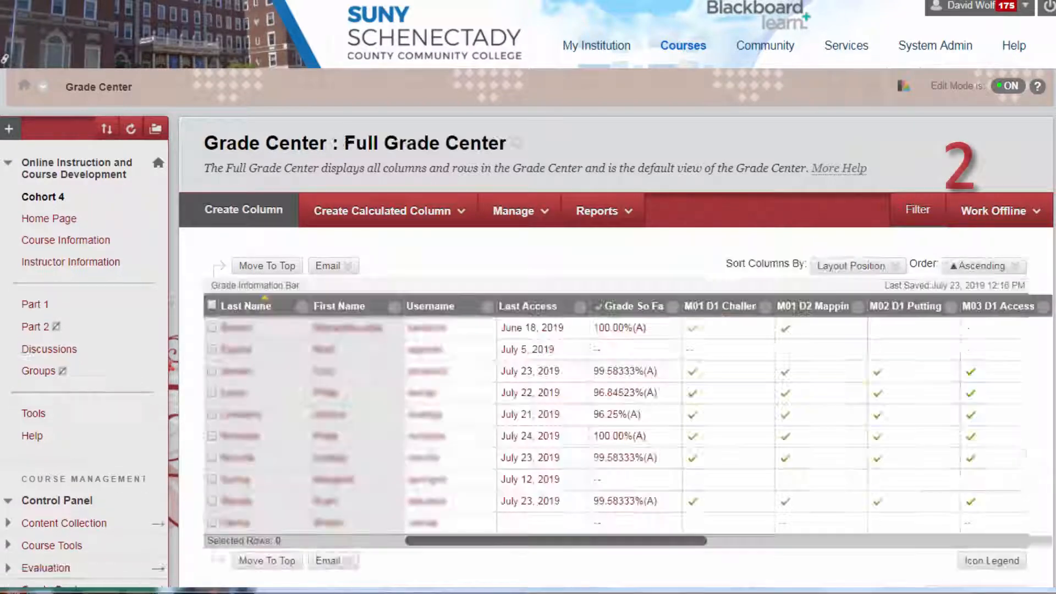
Step: Reach the Download Grades page via Work Offline > Download
{"action": "left_click", "coordinate": [998, 210]}
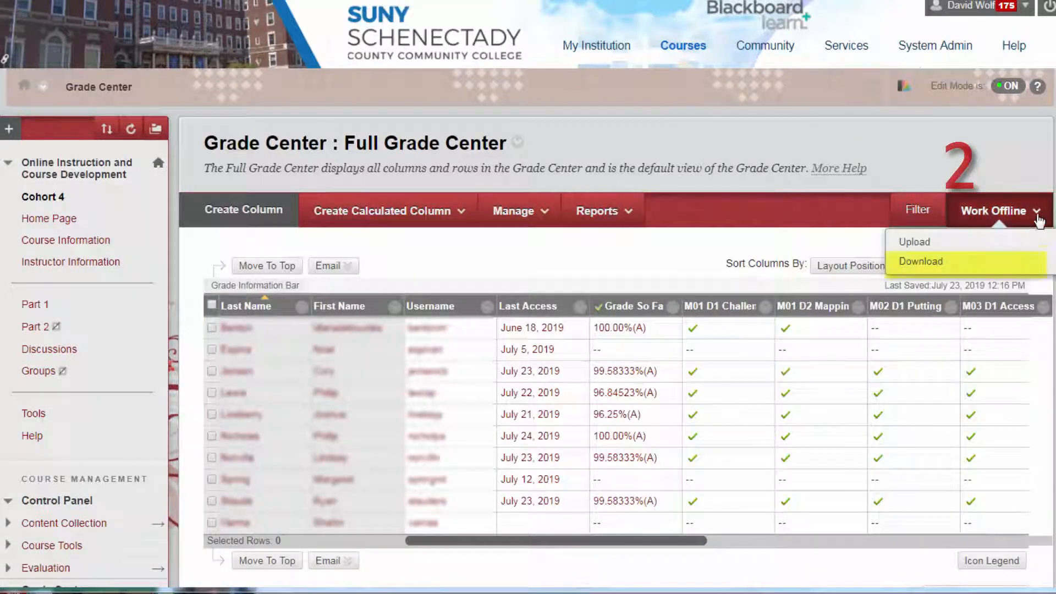
{"action": "left_click", "coordinate": [920, 262]}
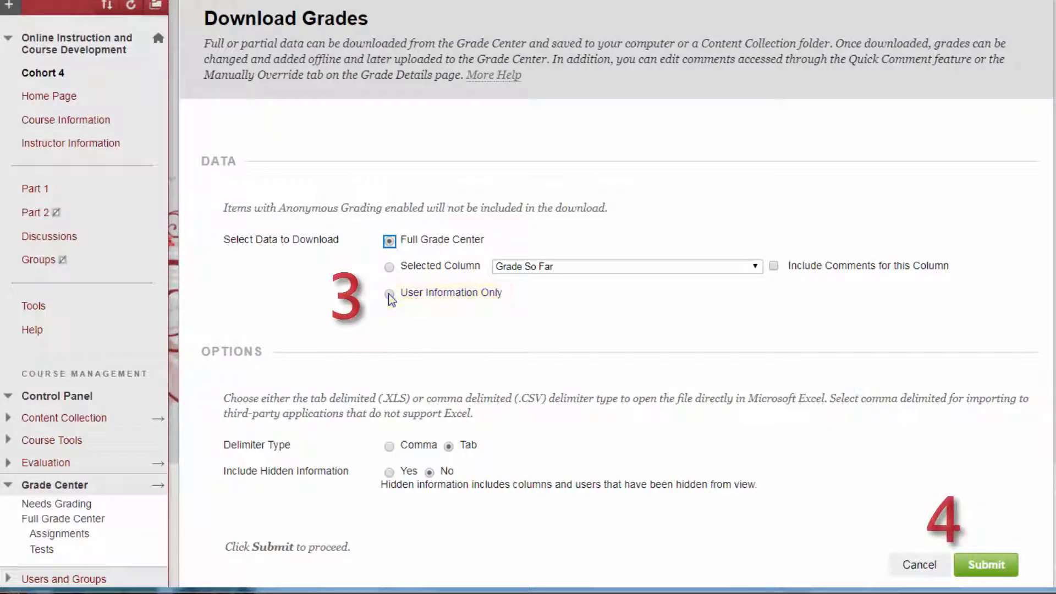
Step: Download the User Information Only file and launch it from the browser's download bar
{"action": "left_click", "coordinate": [986, 565]}
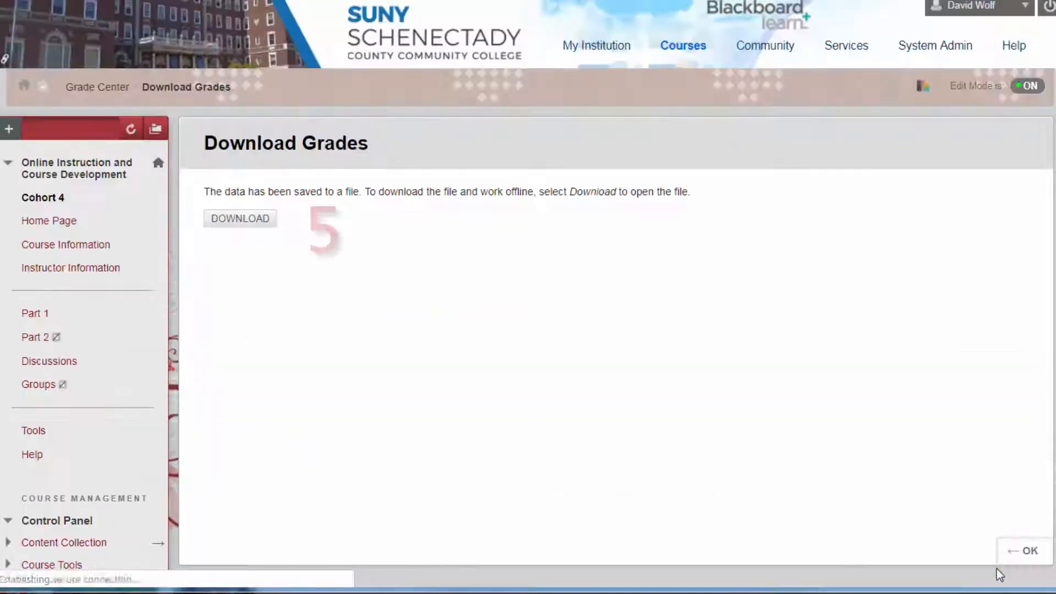
{"action": "left_click", "coordinate": [240, 218]}
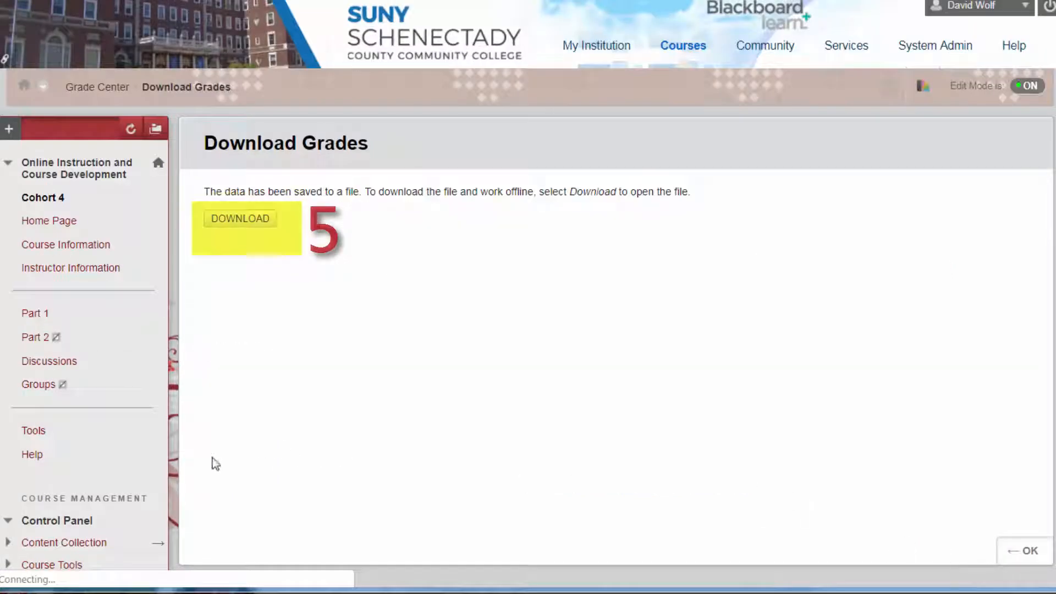
{"action": "left_click", "coordinate": [240, 218]}
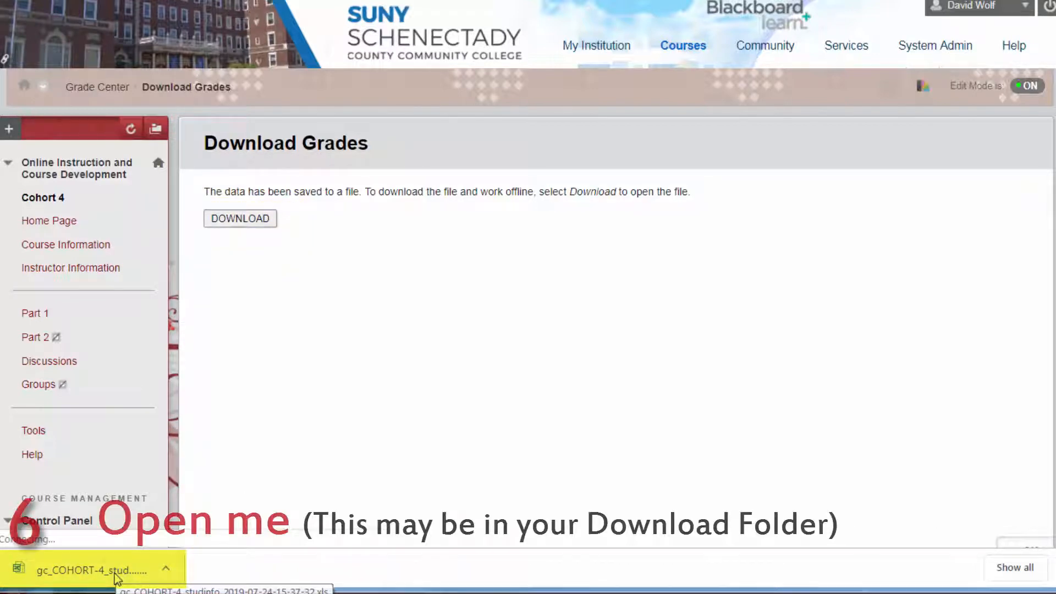
{"action": "left_click", "coordinate": [94, 569]}
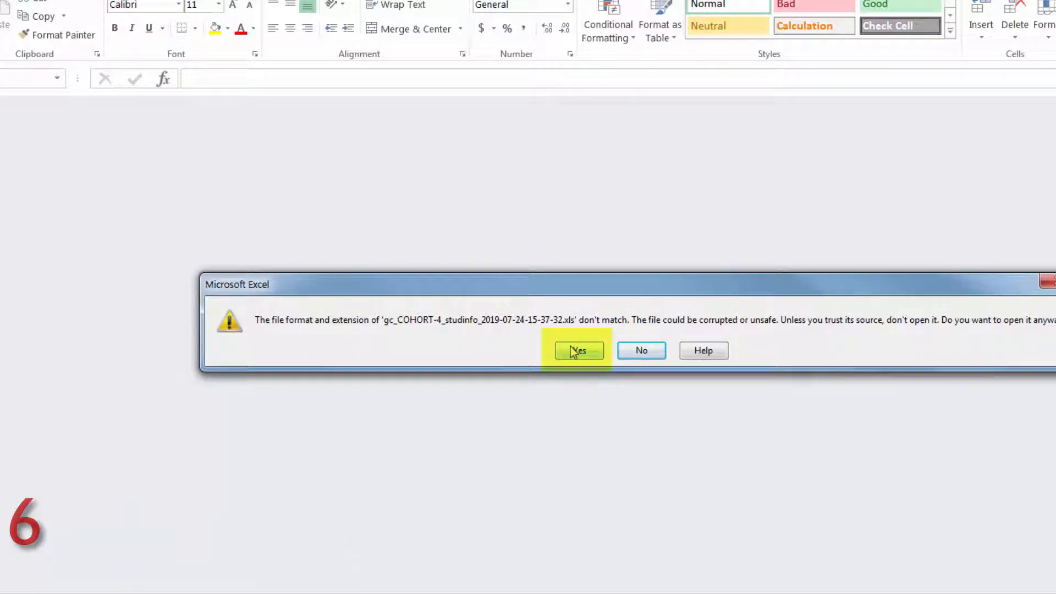
Step: Accept the format warning and delete the Last Access column, keeping names and usernames
{"action": "left_click", "coordinate": [577, 350]}
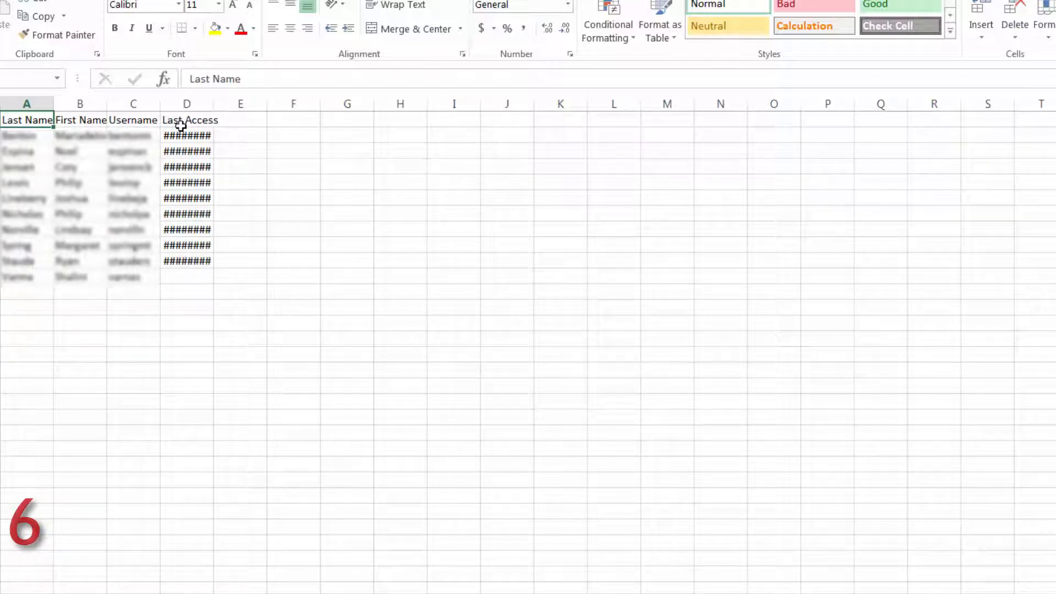
{"action": "left_click", "coordinate": [187, 104]}
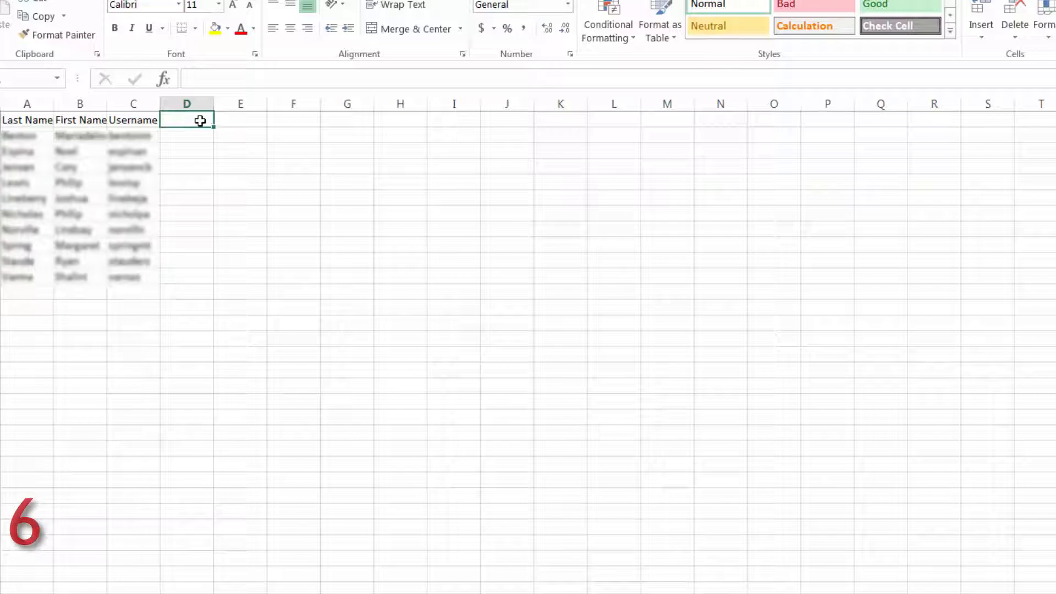
{"action": "type", "text": "da"}
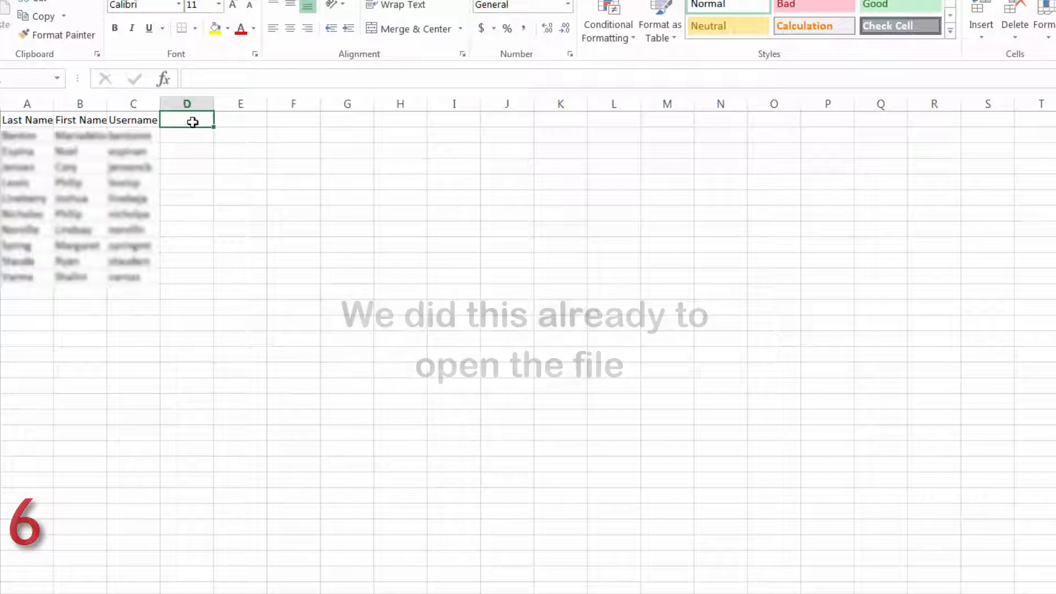
{"action": "type", "text": "Da"}
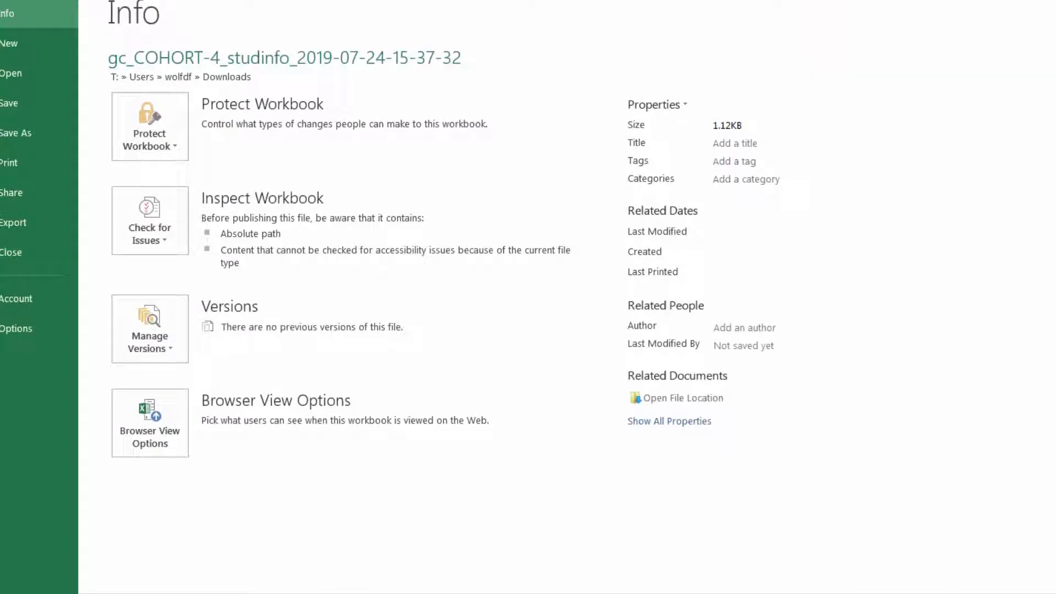
Step: Show the print preview of the trimmed class list from the File backstage
{"action": "left_click", "coordinate": [9, 163]}
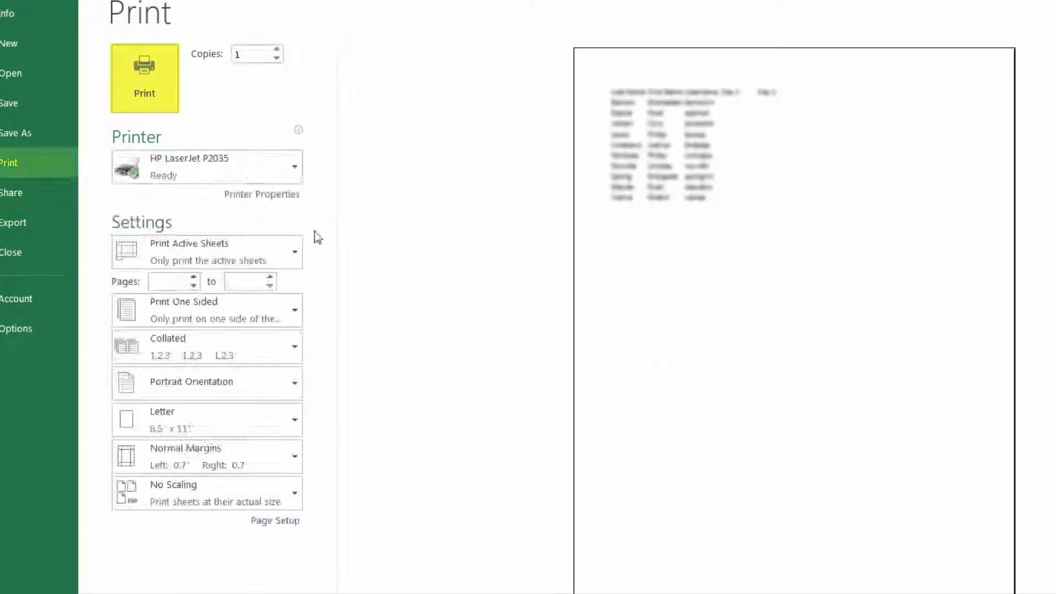